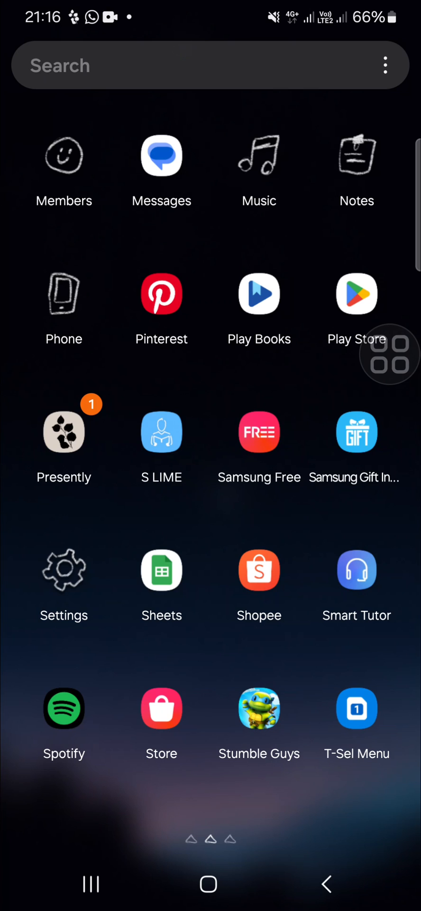
- Go into Settings and reach the Apps list of installed apps
left_click_drag(389, 354, 96, 517)
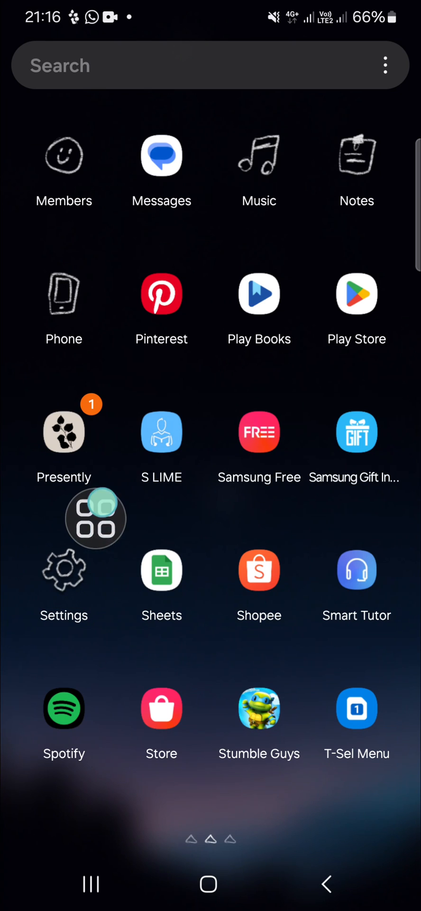
left_click(64, 571)
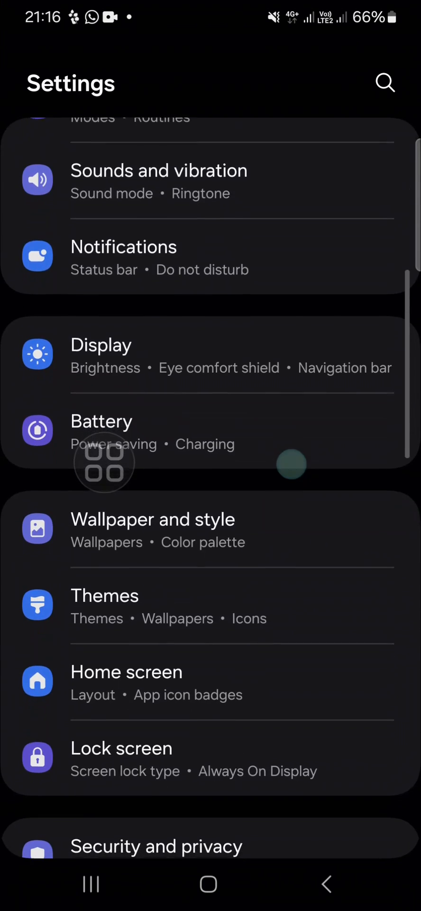
scroll("down", 3)
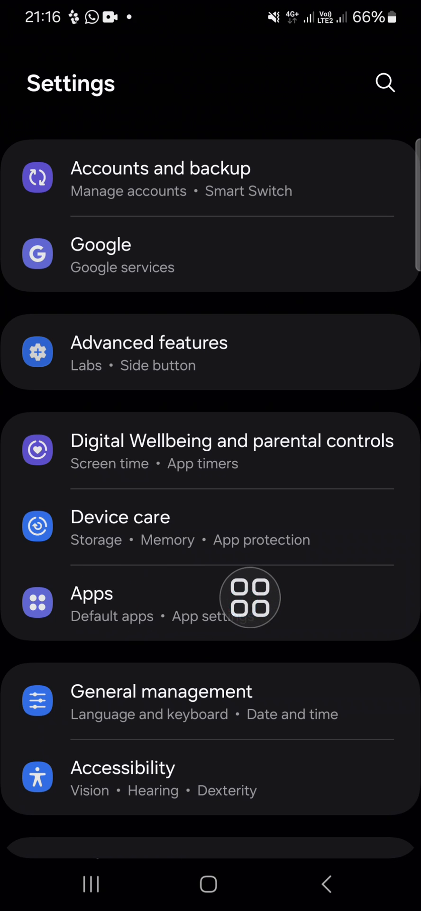
left_click(91, 593)
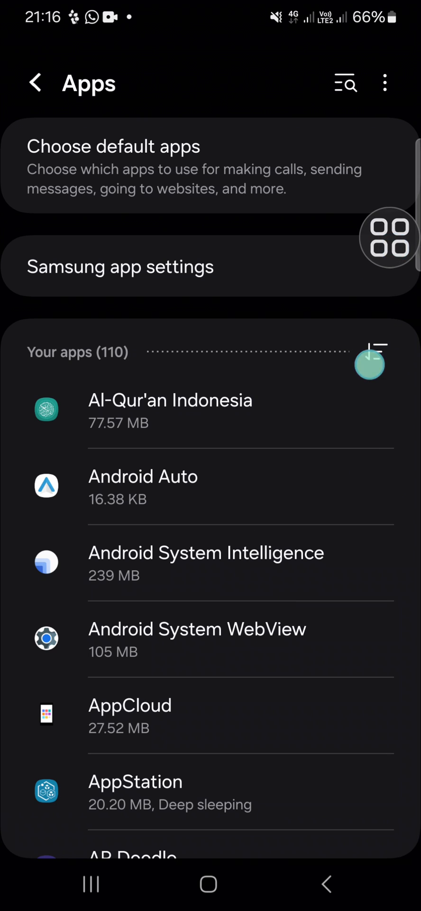
- Enable Show system apps in the filter options so the list counts 447 apps
left_click(370, 356)
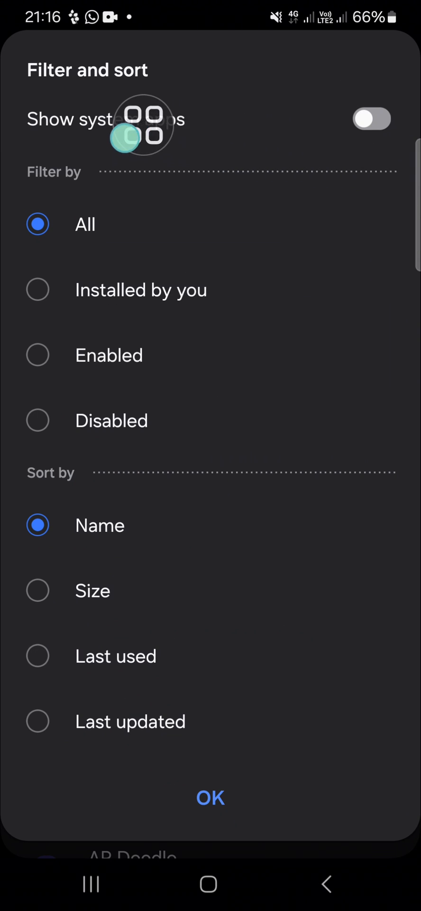
left_click(371, 118)
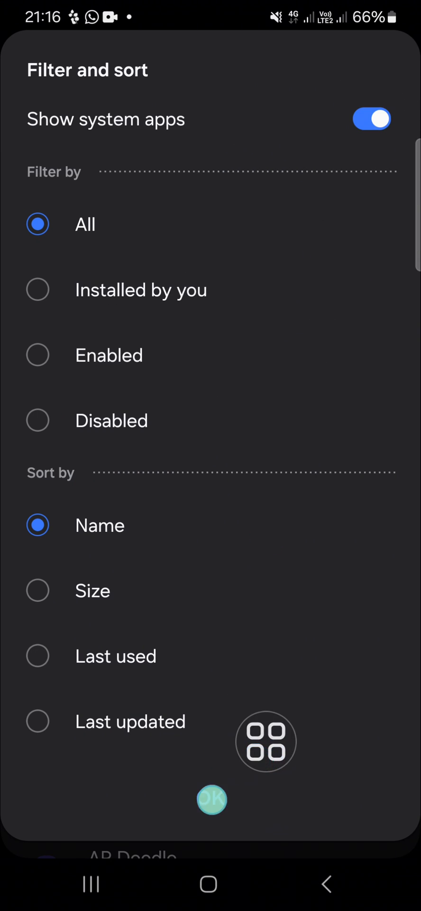
left_click(213, 799)
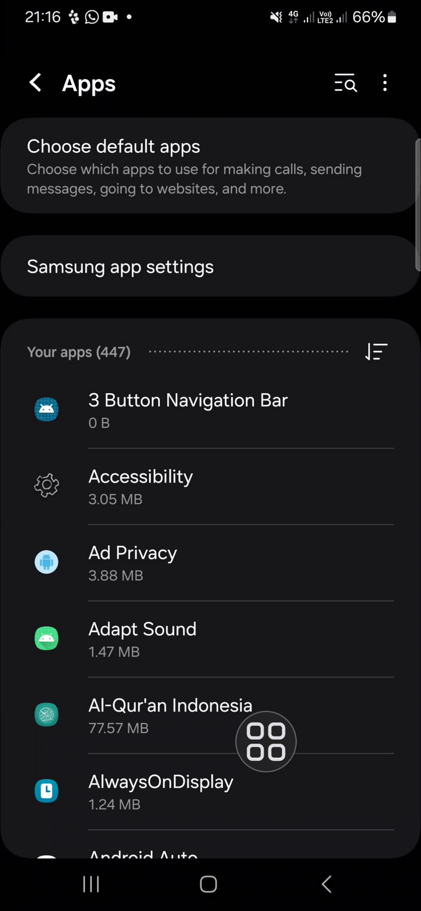
- Scroll the 447-app list down to the S entries where the Software update apps sit
scroll("up", 3)
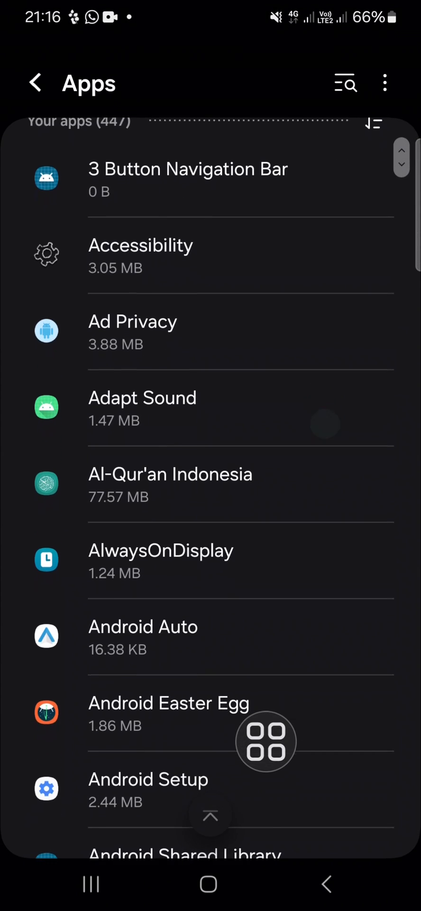
scroll("down", 3)
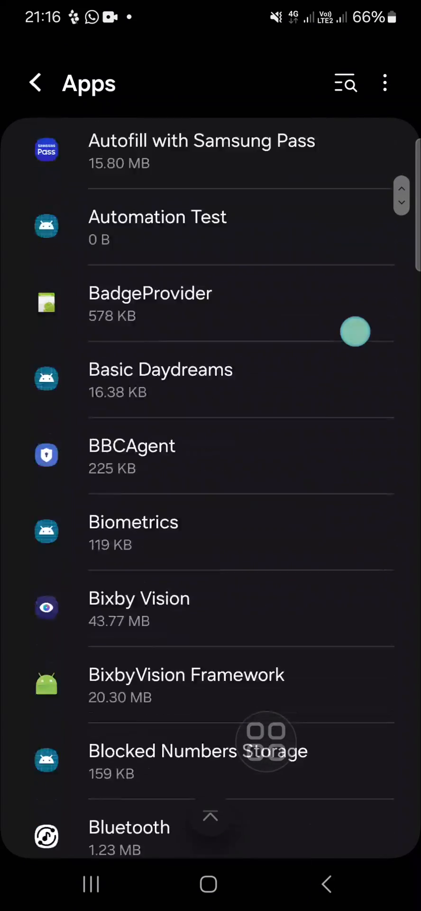
scroll("down", 3)
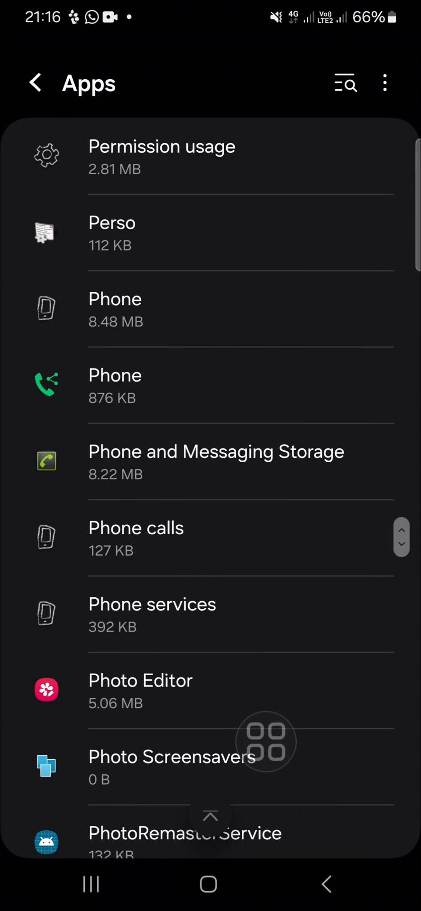
scroll("down", 3)
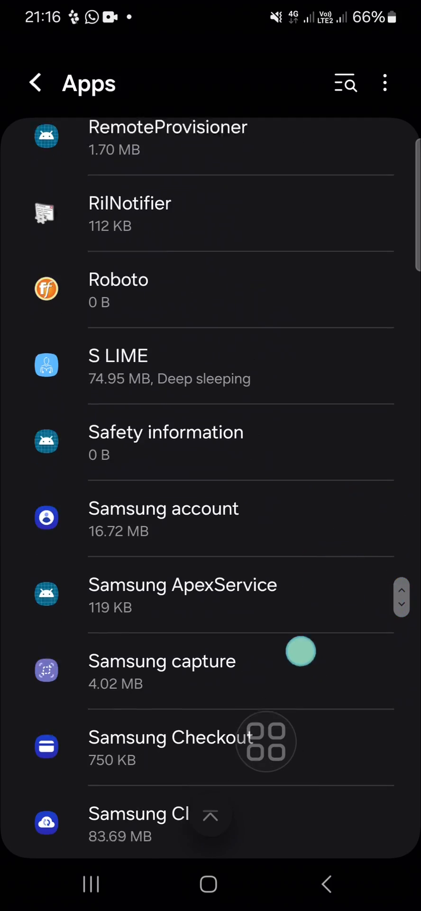
scroll("down", 3)
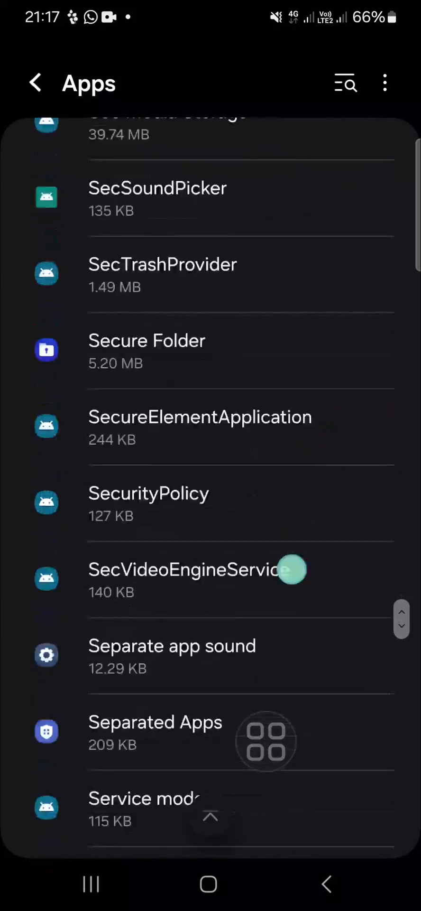
scroll("down", 3)
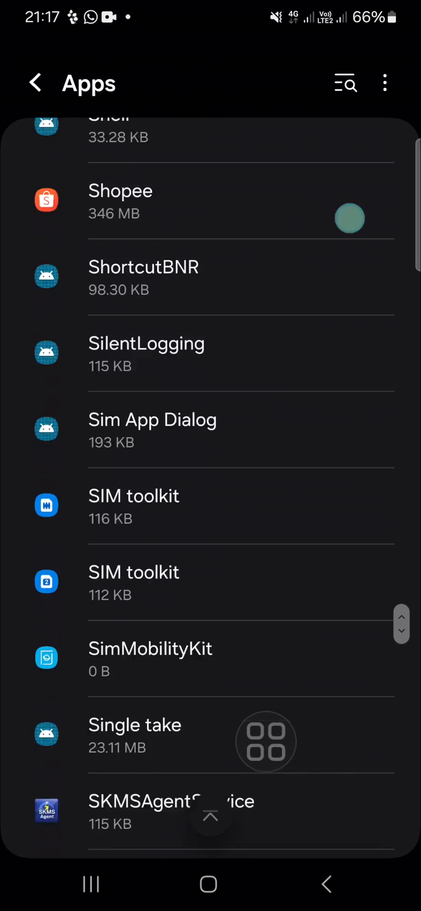
scroll("down", 3)
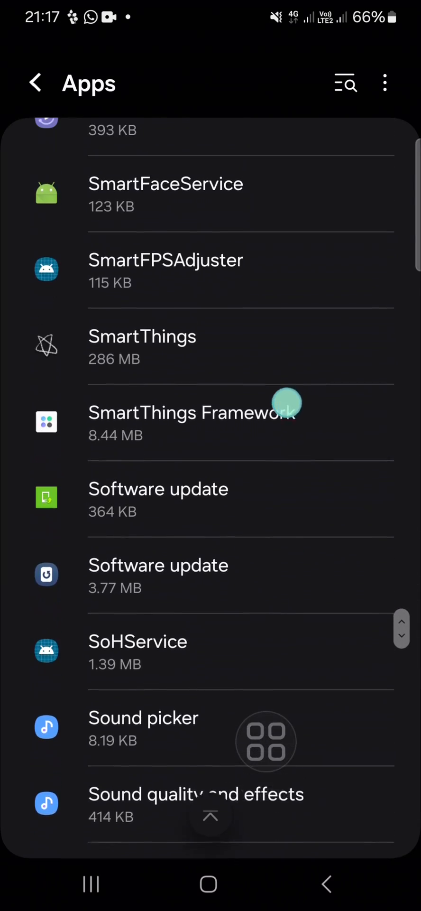
scroll("up", 3)
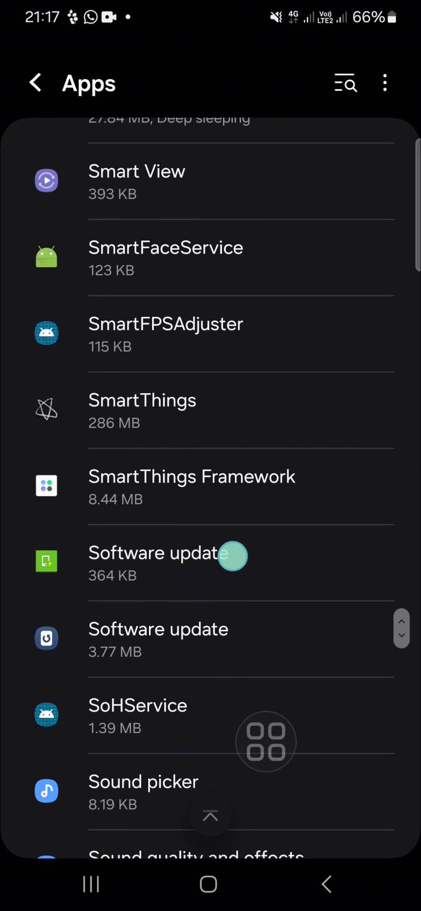
- View the first Software update app's storage breakdown (401 KB total) and return to its app info
left_click(159, 553)
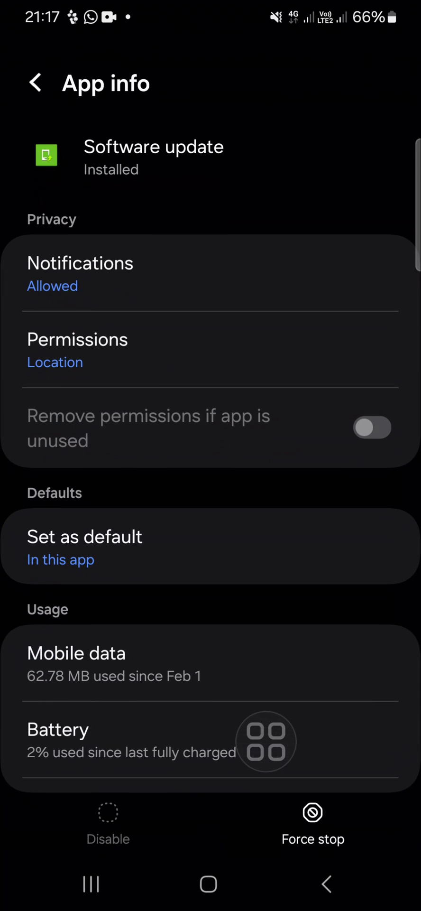
scroll("up", 3)
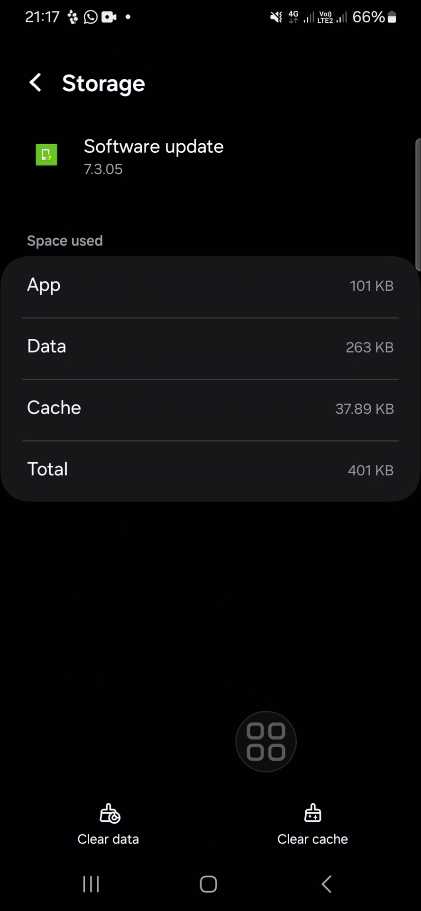
left_click_drag(267, 740, 348, 786)
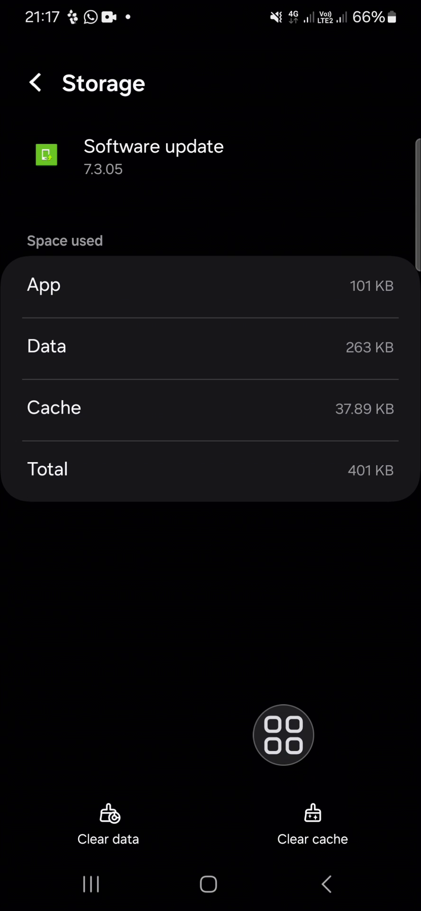
left_click(36, 83)
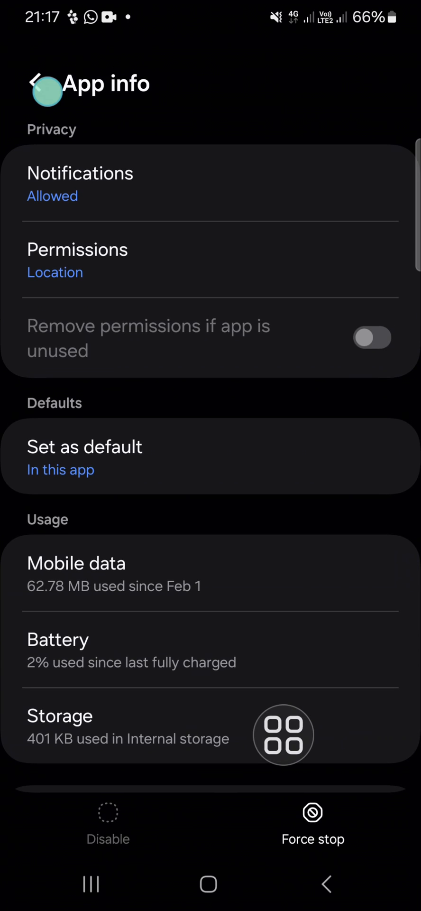
- Clear the second Software update app's cache from its Storage page (4.41 MB total) and return to app info
left_click(35, 82)
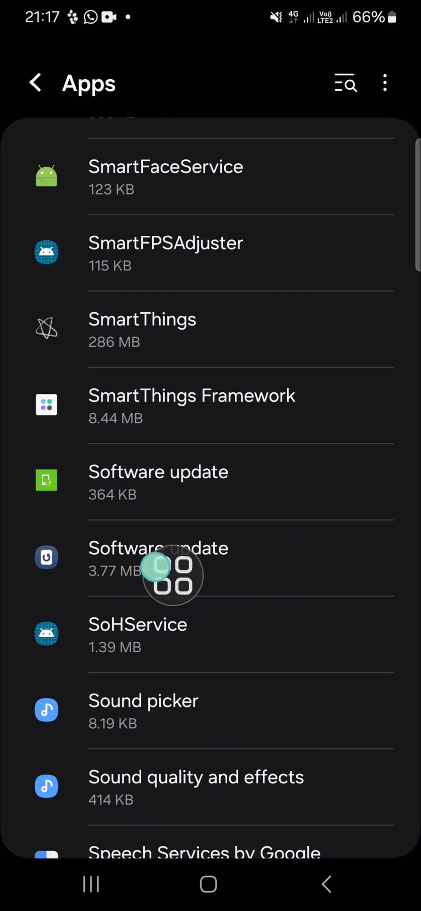
left_click(158, 557)
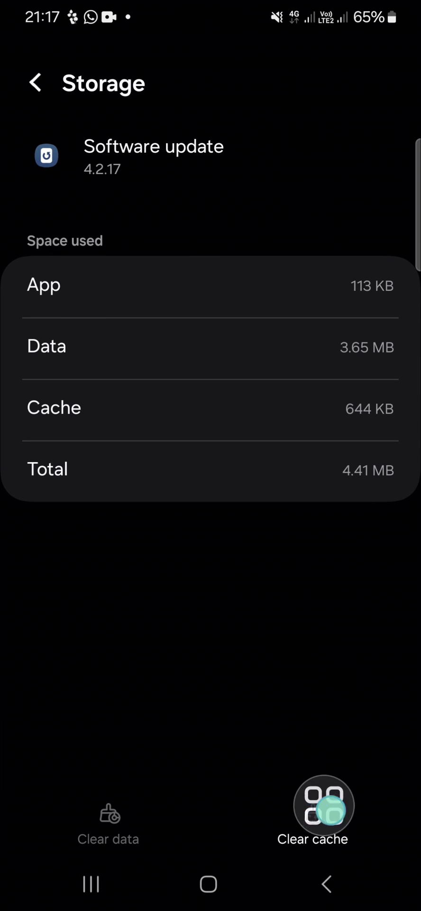
left_click(312, 812)
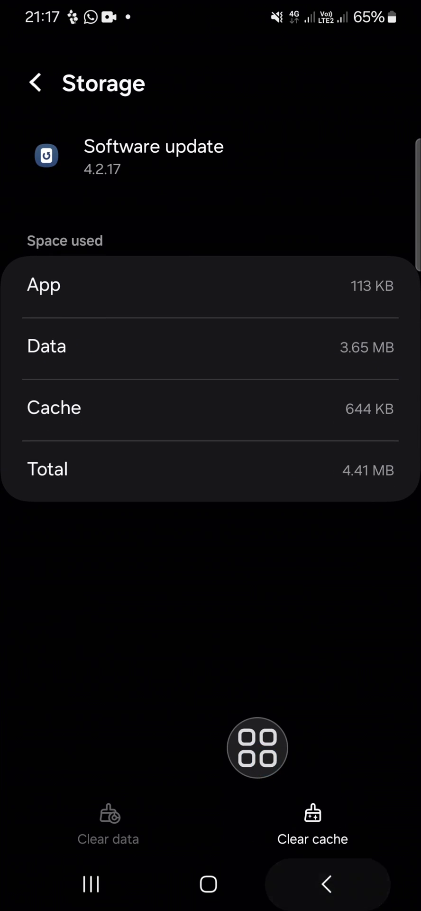
left_click(36, 81)
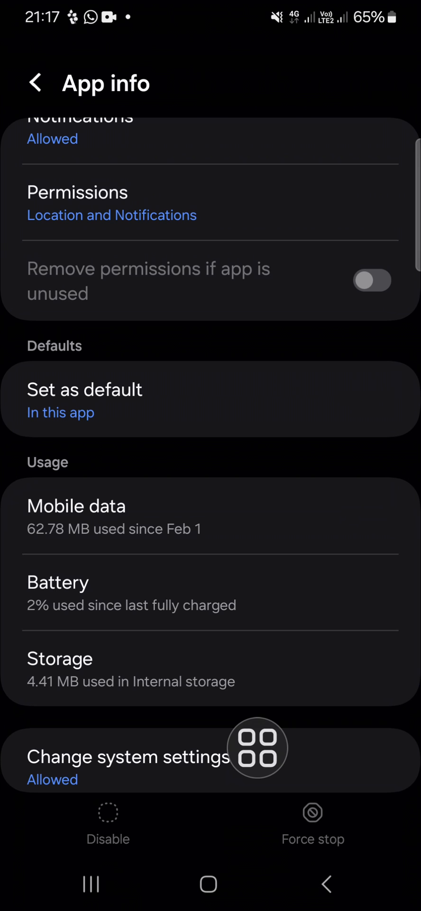